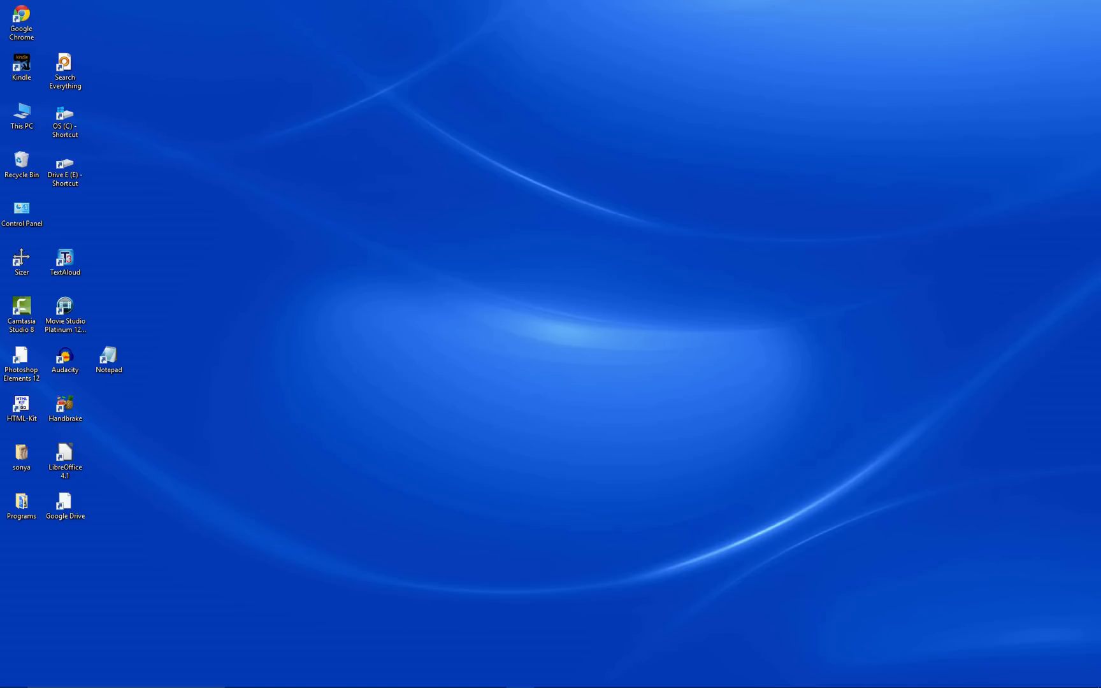
mouse_move(992, 634)
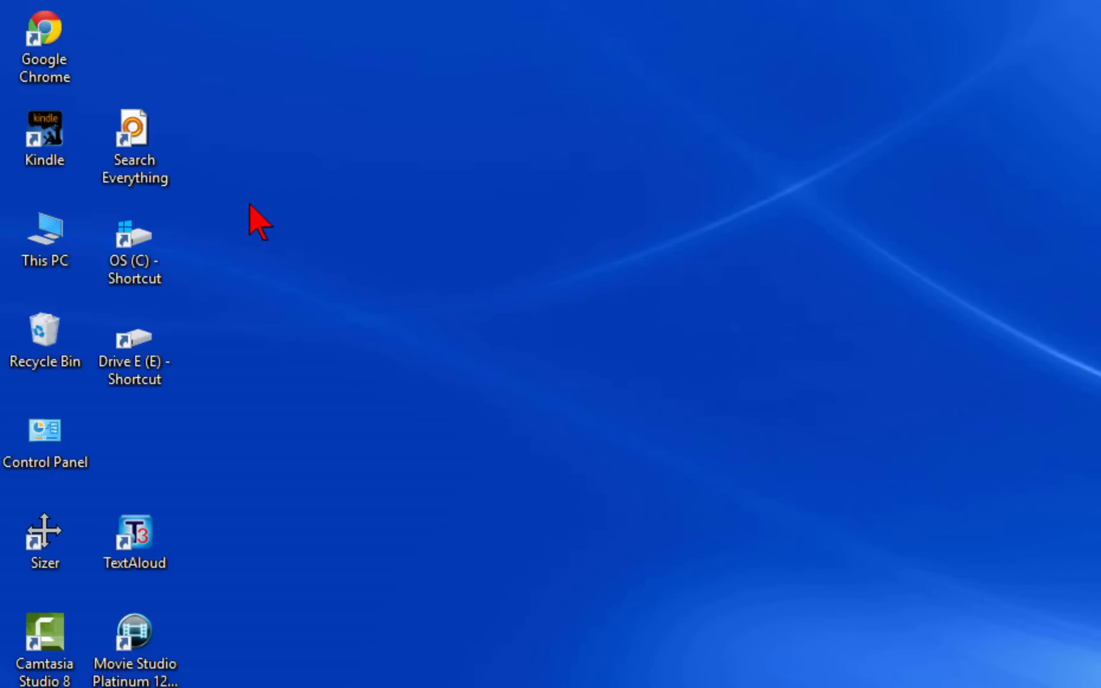
mouse_move(344, 246)
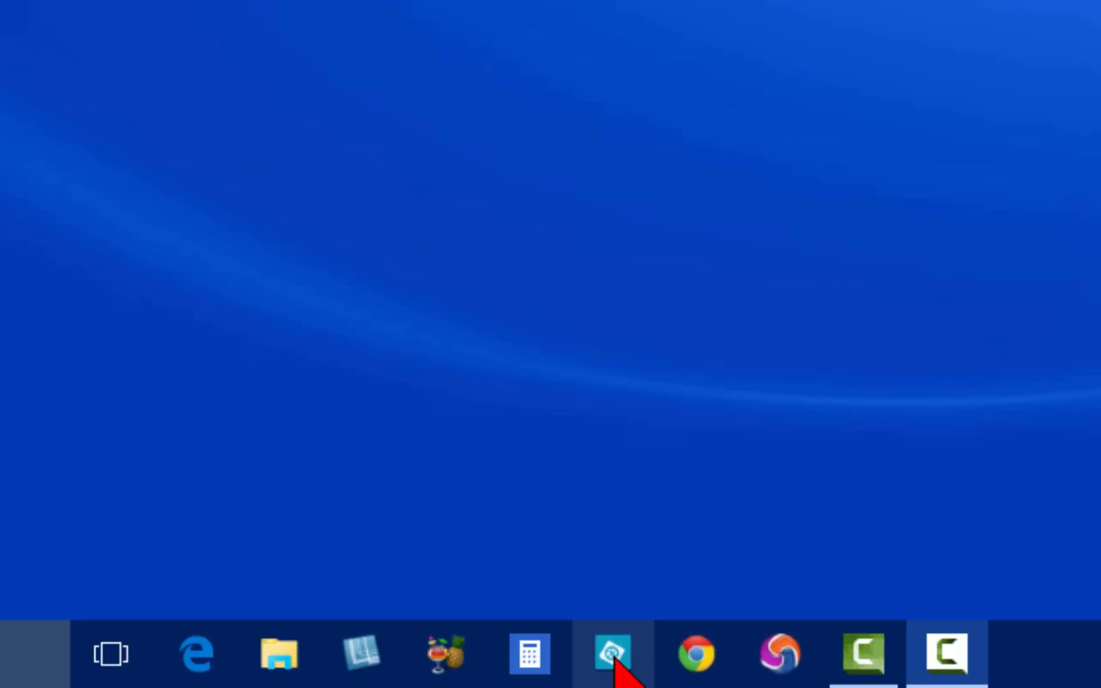
Step: Briefly launch and close Photoshop Elements, then view 20150305_121600.jpg from This PC in Photos
click(611, 653)
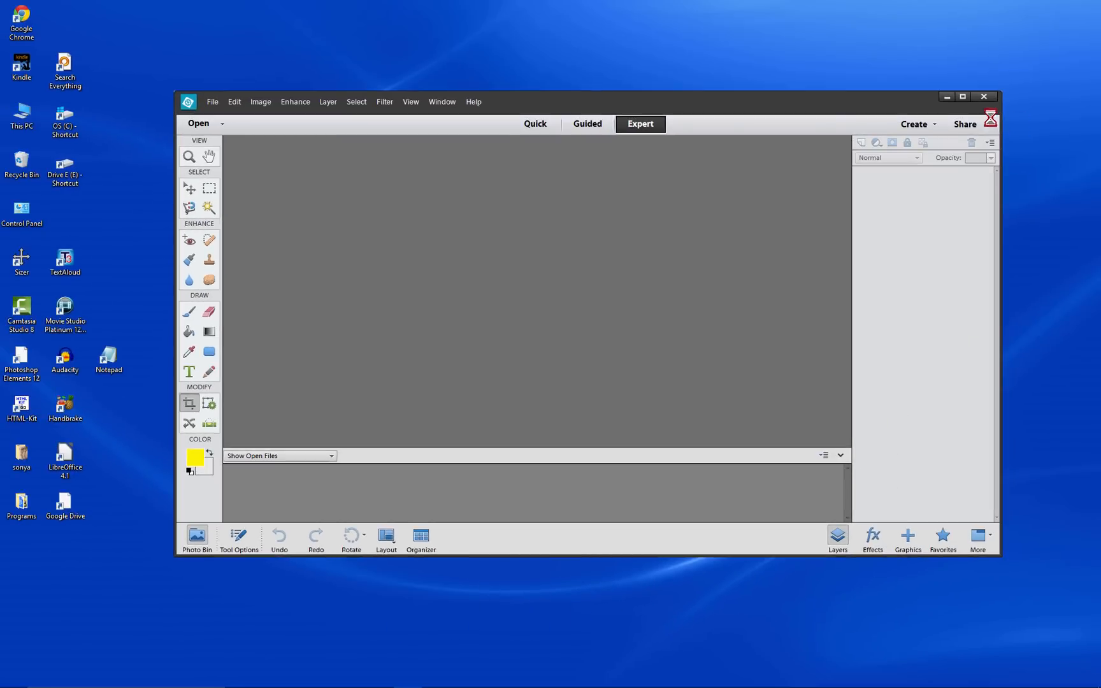
click(983, 96)
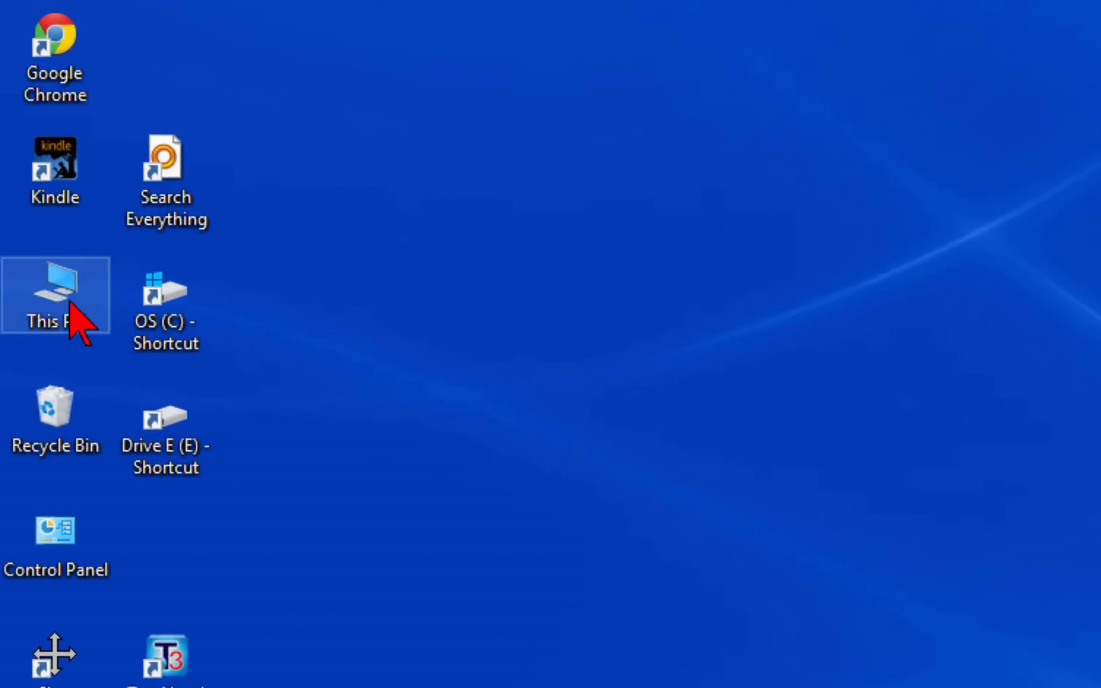
double_click(55, 296)
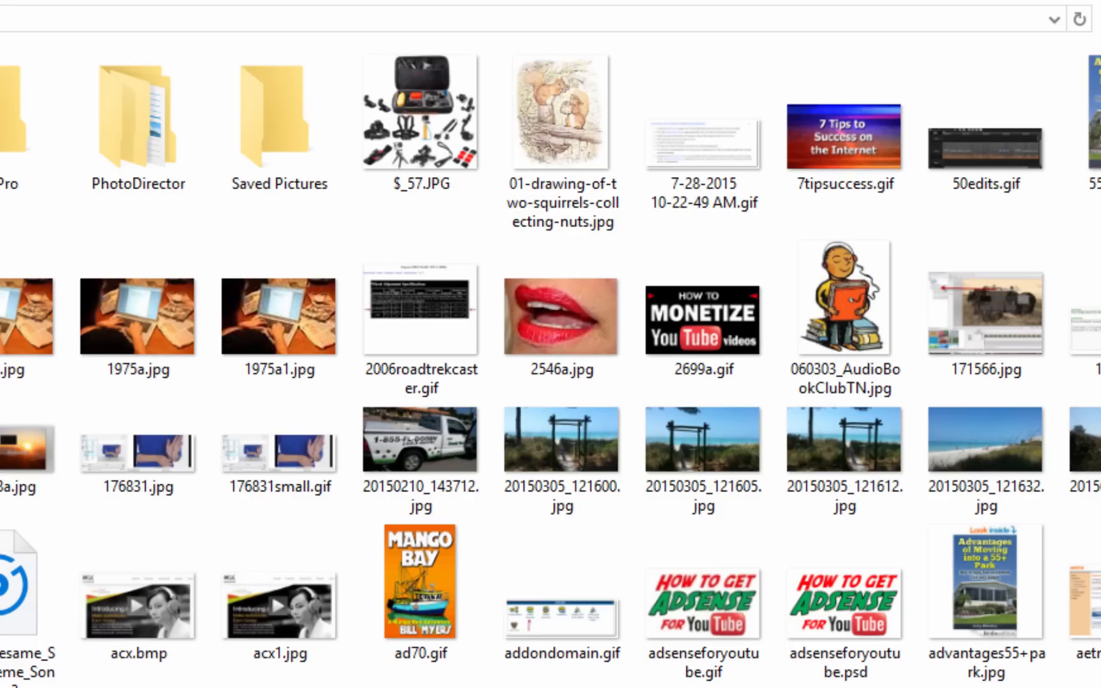
click(562, 440)
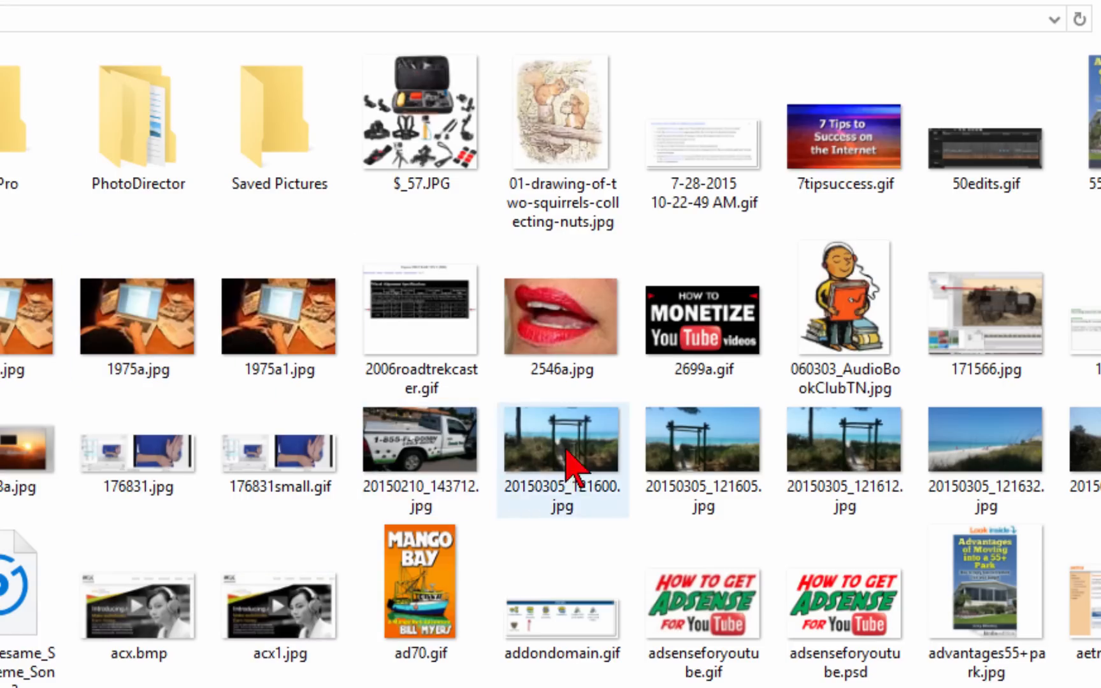
double_click(561, 442)
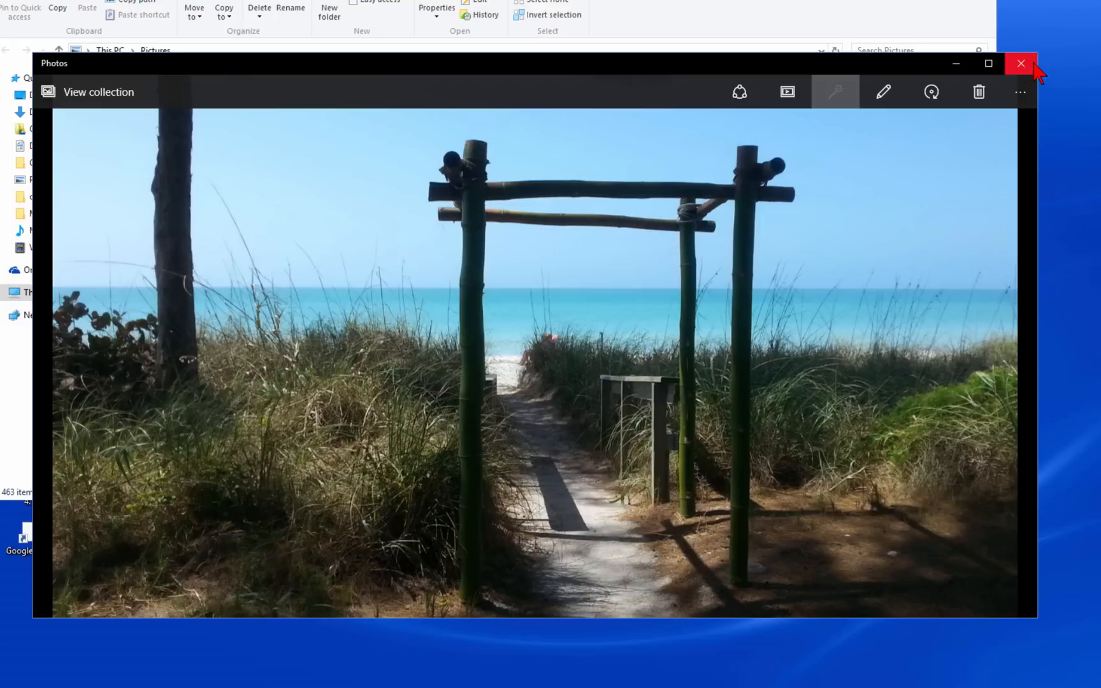
Step: Close the Photos viewer and open 20150305_121600.jpg with IrfanView
click(1020, 63)
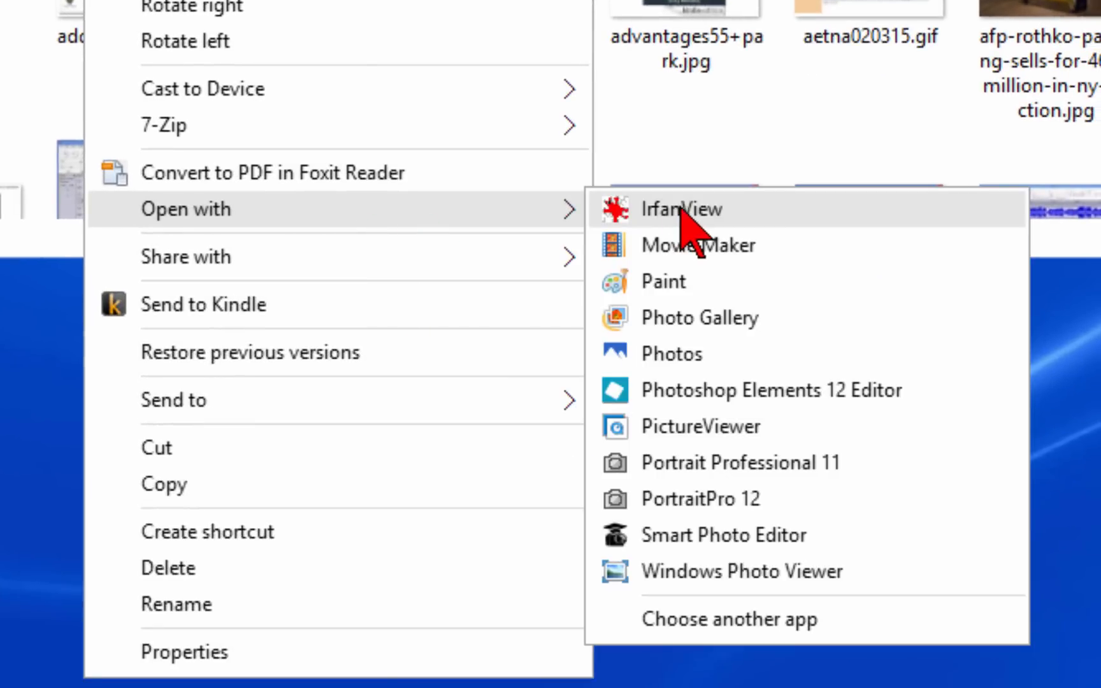
click(679, 208)
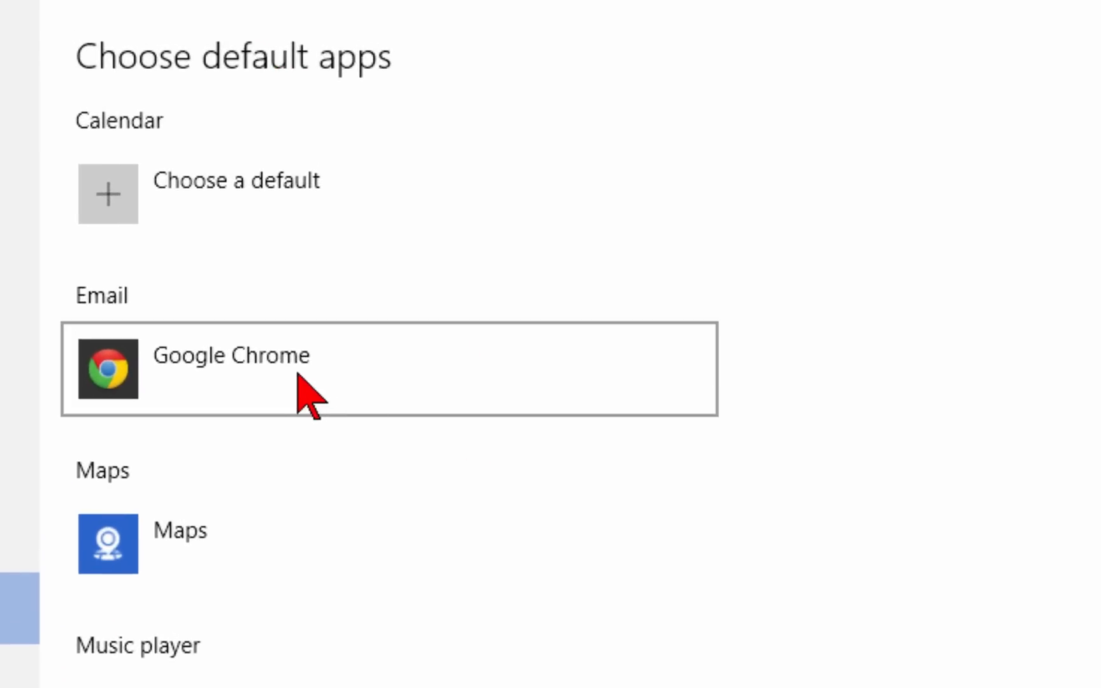
mouse_move(232, 379)
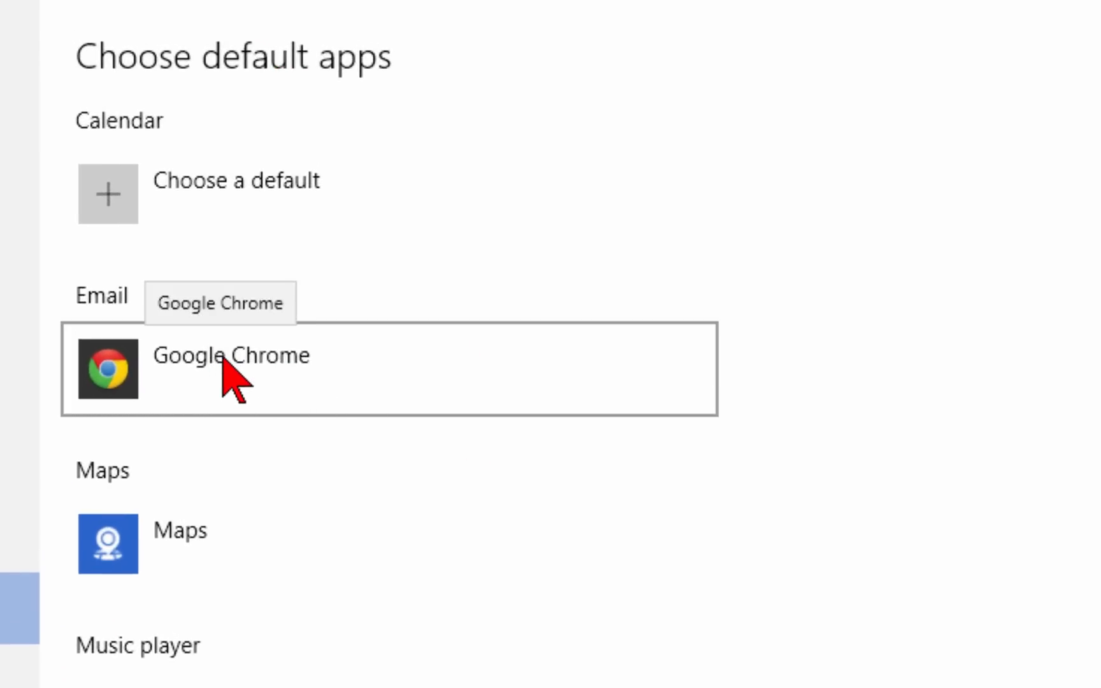
Step: Under Photo viewer in Choose default apps, replace Photos with IrfanView
scroll(down, 3)
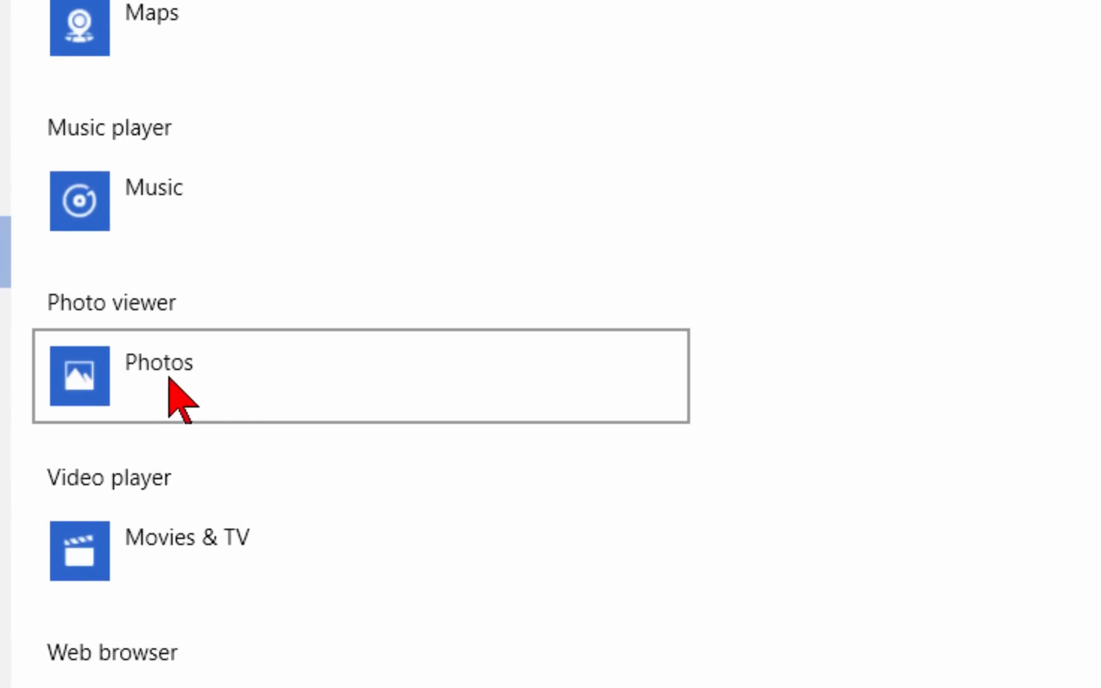
click(154, 376)
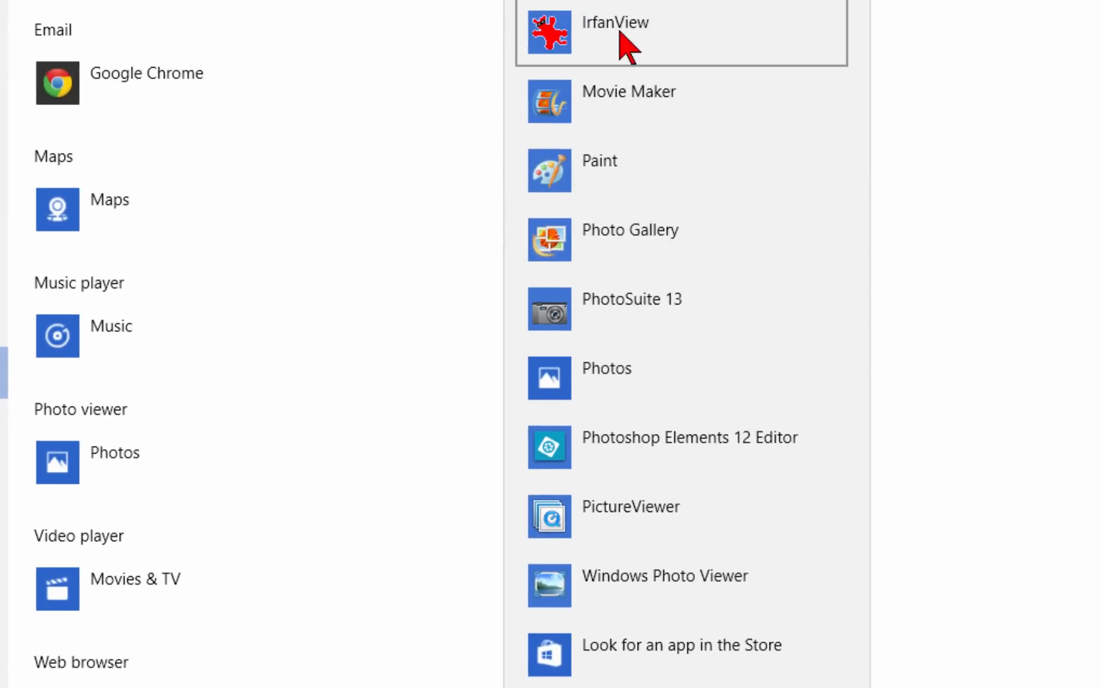
click(612, 31)
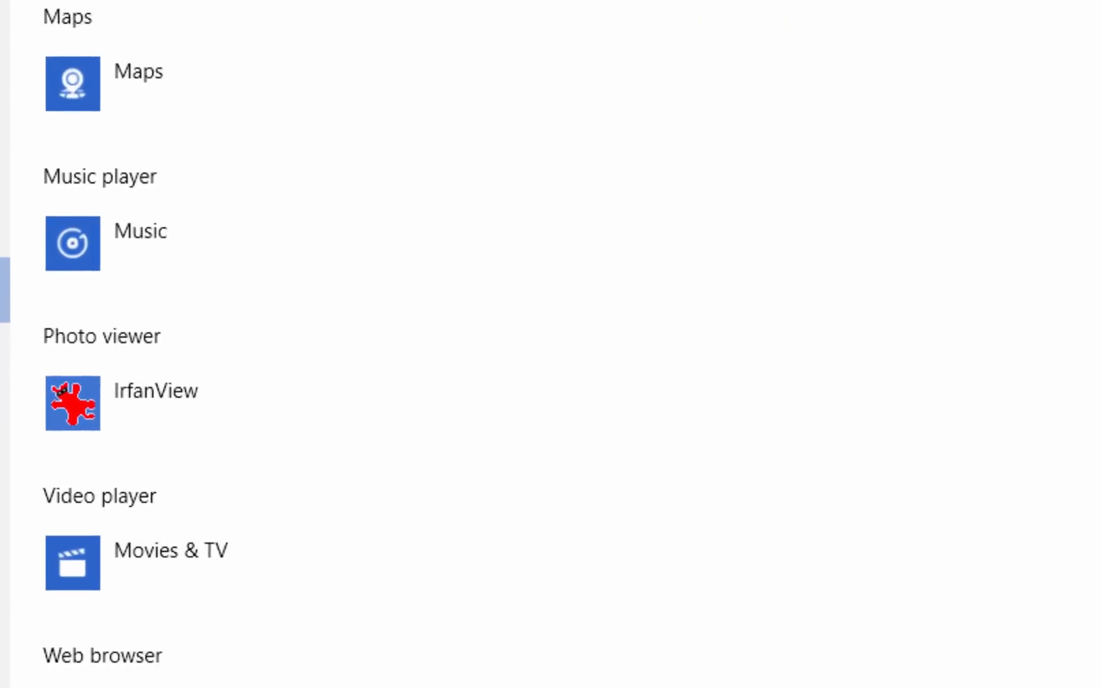
scroll(down, 3)
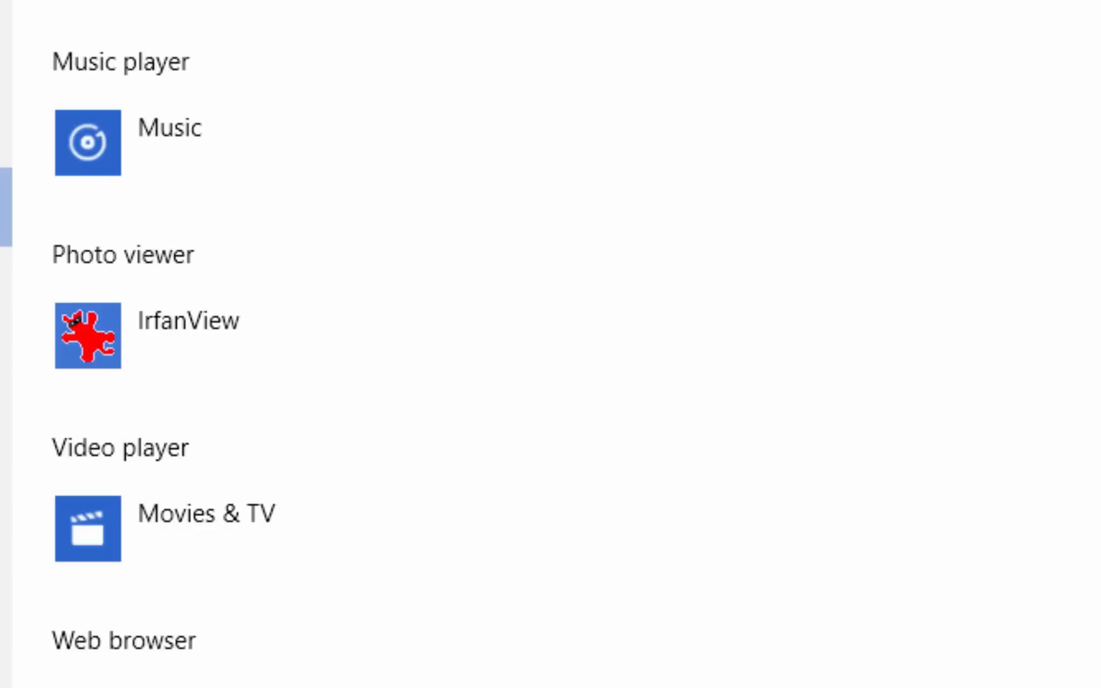
scroll(down, 3)
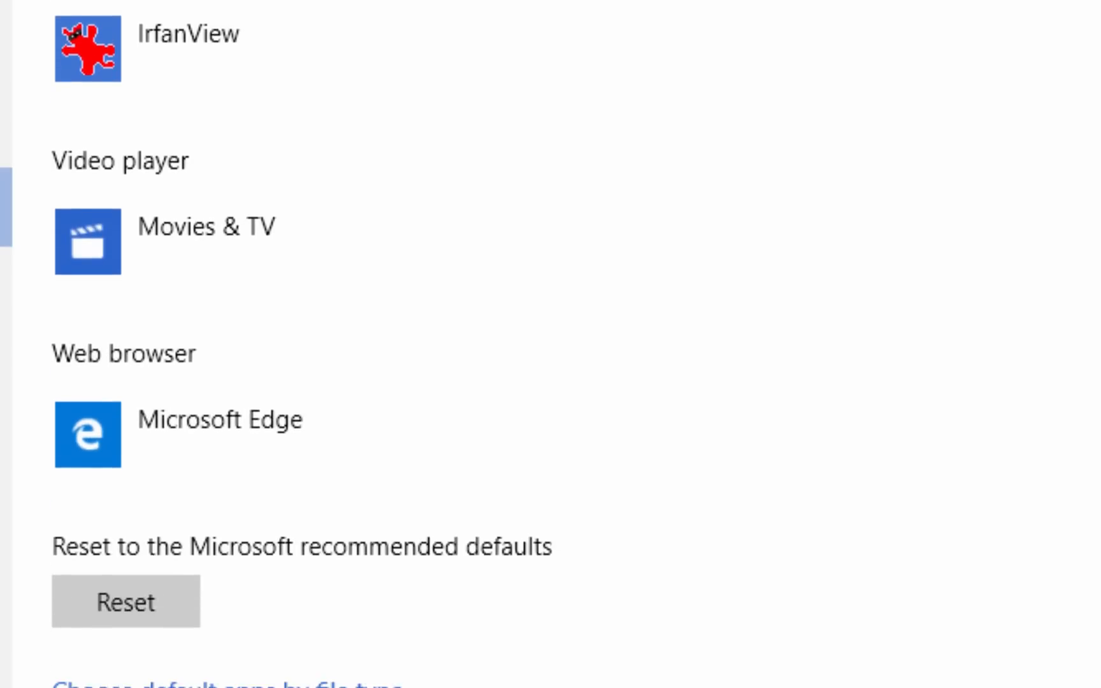
scroll(down, 3)
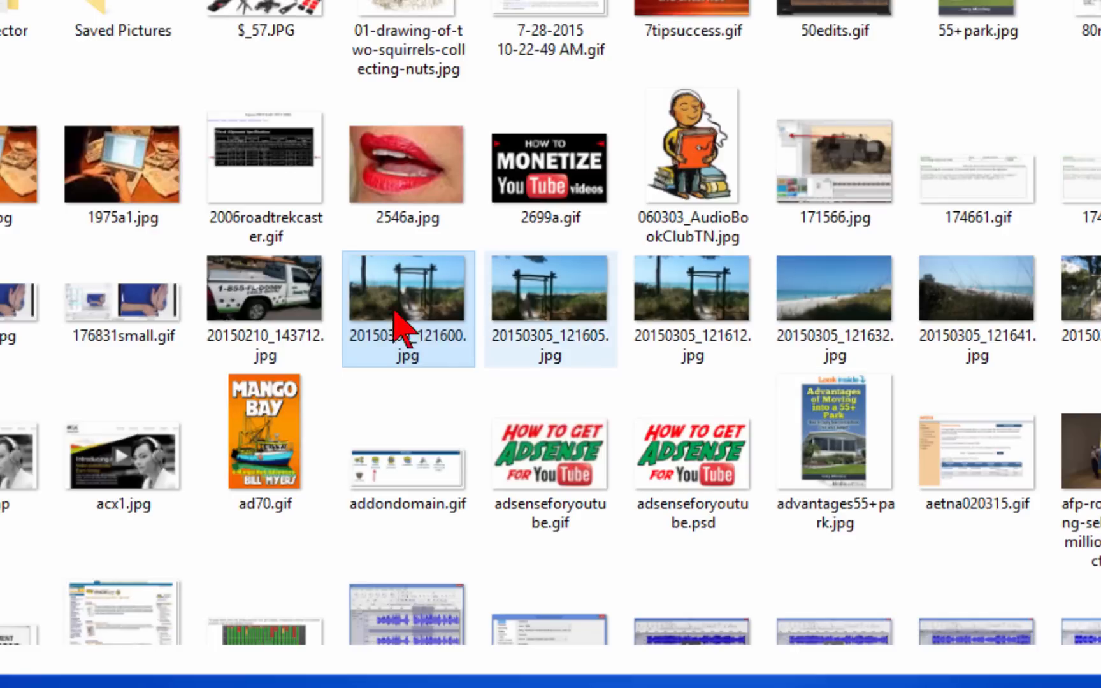
Step: Reopen 20150305_121600.jpg from Pictures to see it launch in the new default viewer
double_click(406, 309)
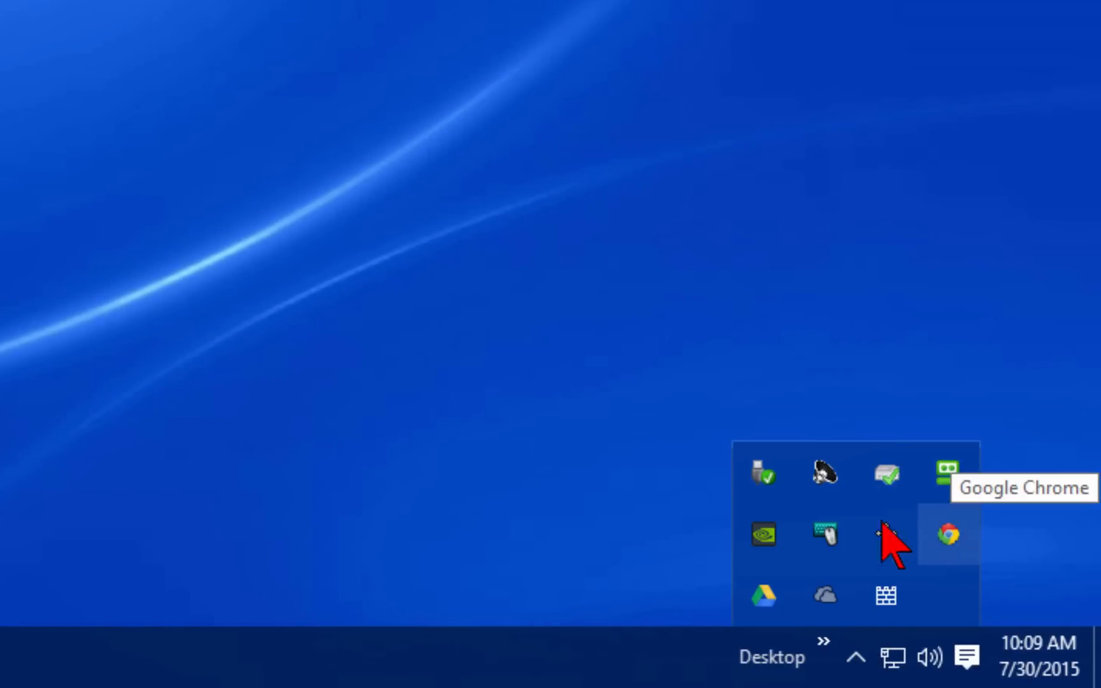
mouse_move(693, 555)
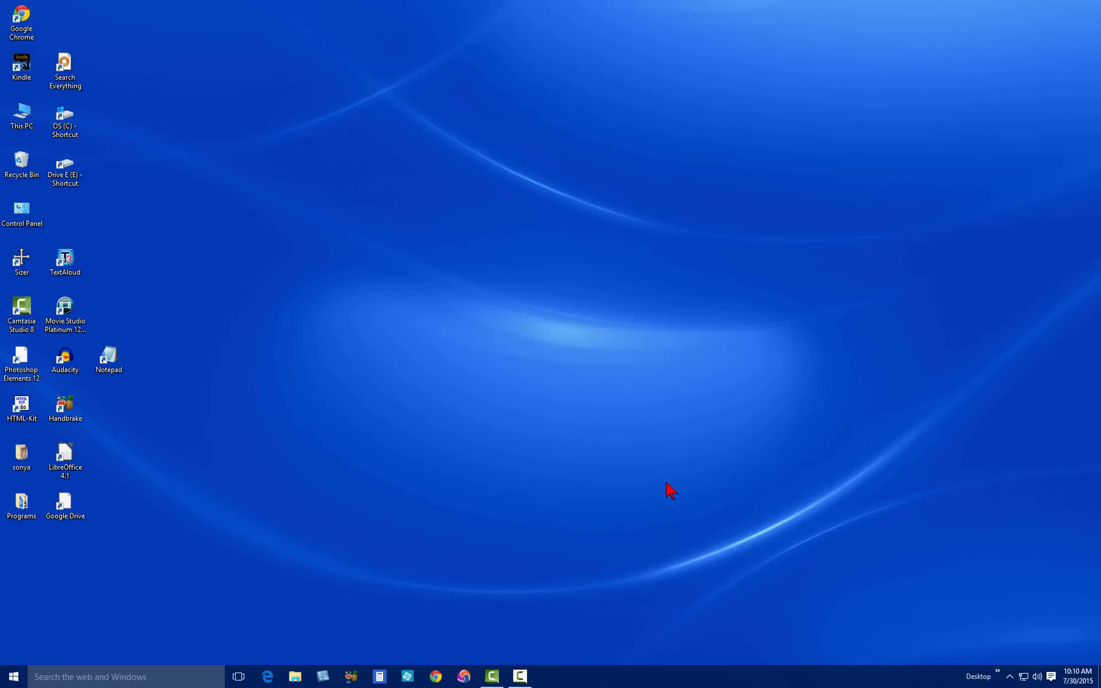
mouse_move(749, 546)
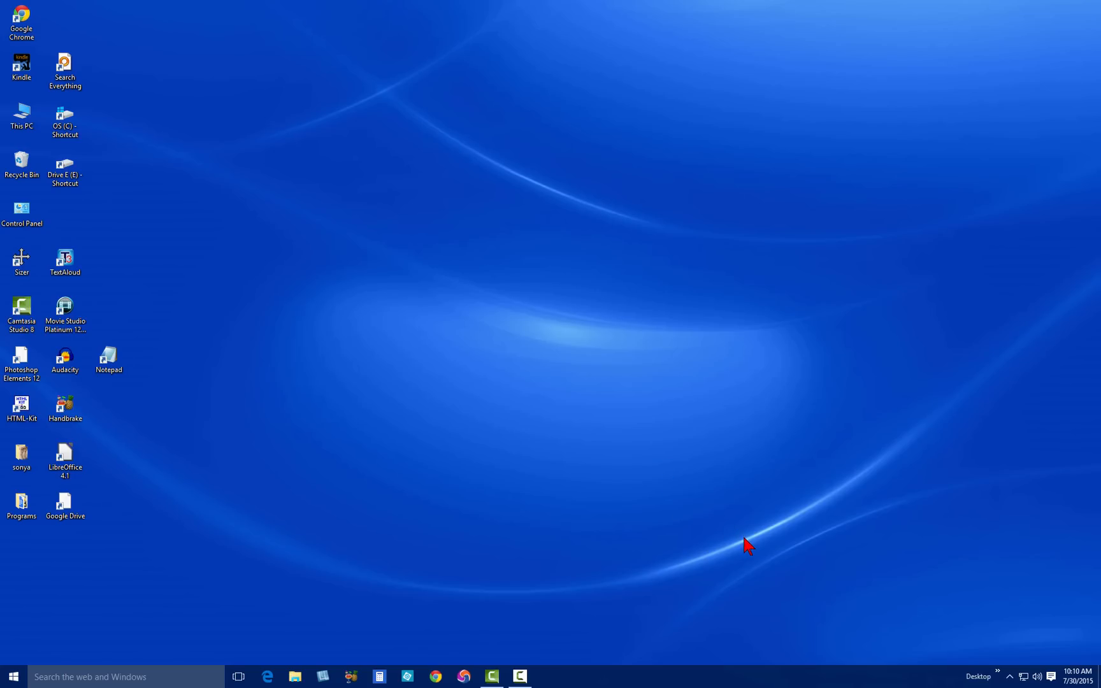